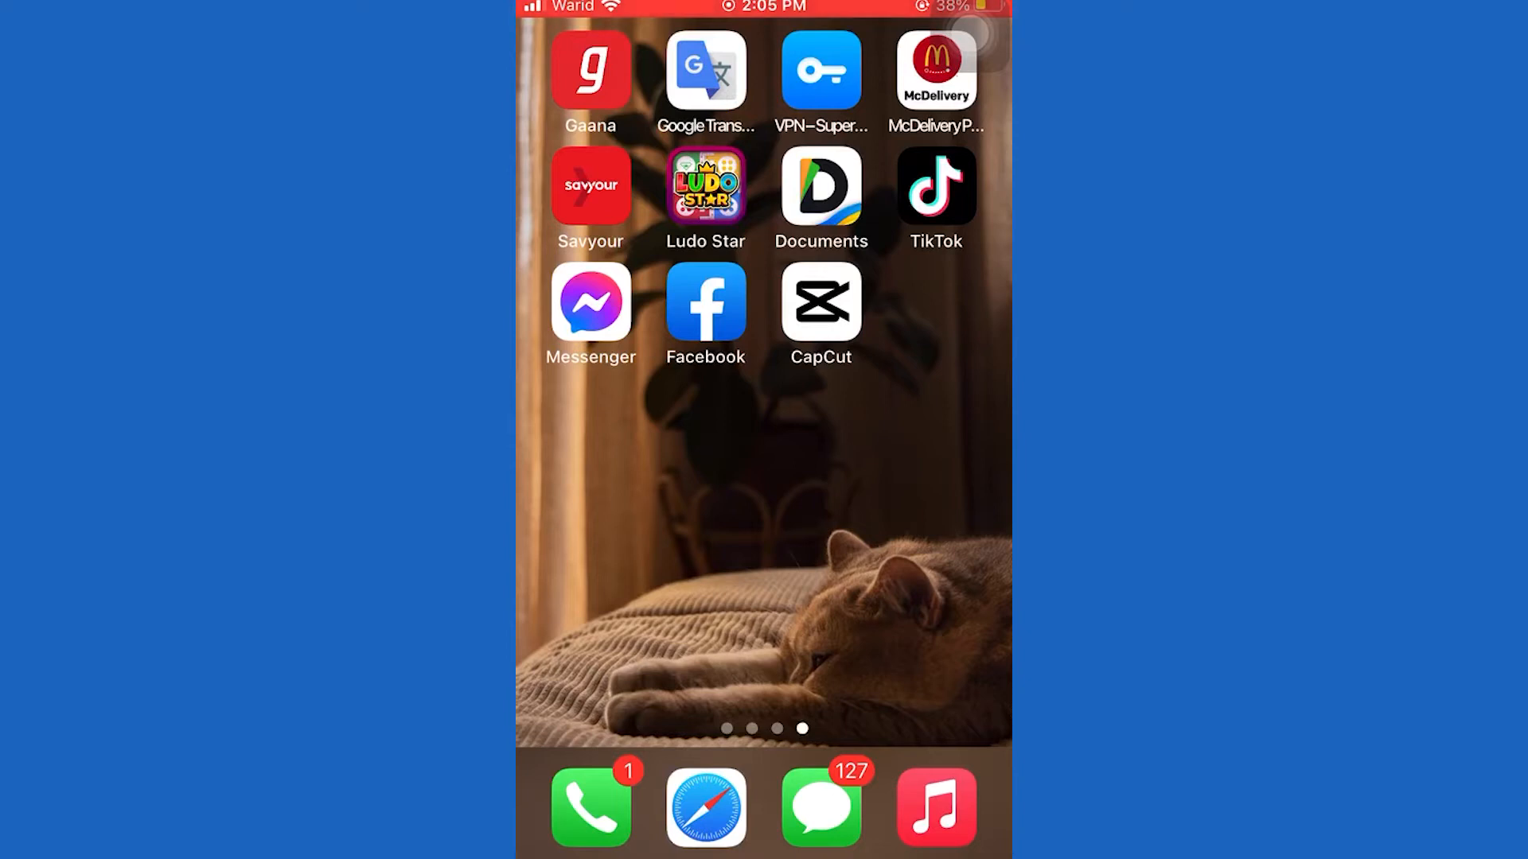
# - Launch Facebook from the iOS Home Screen, landing on its Menu page
pyautogui.click(706, 302)
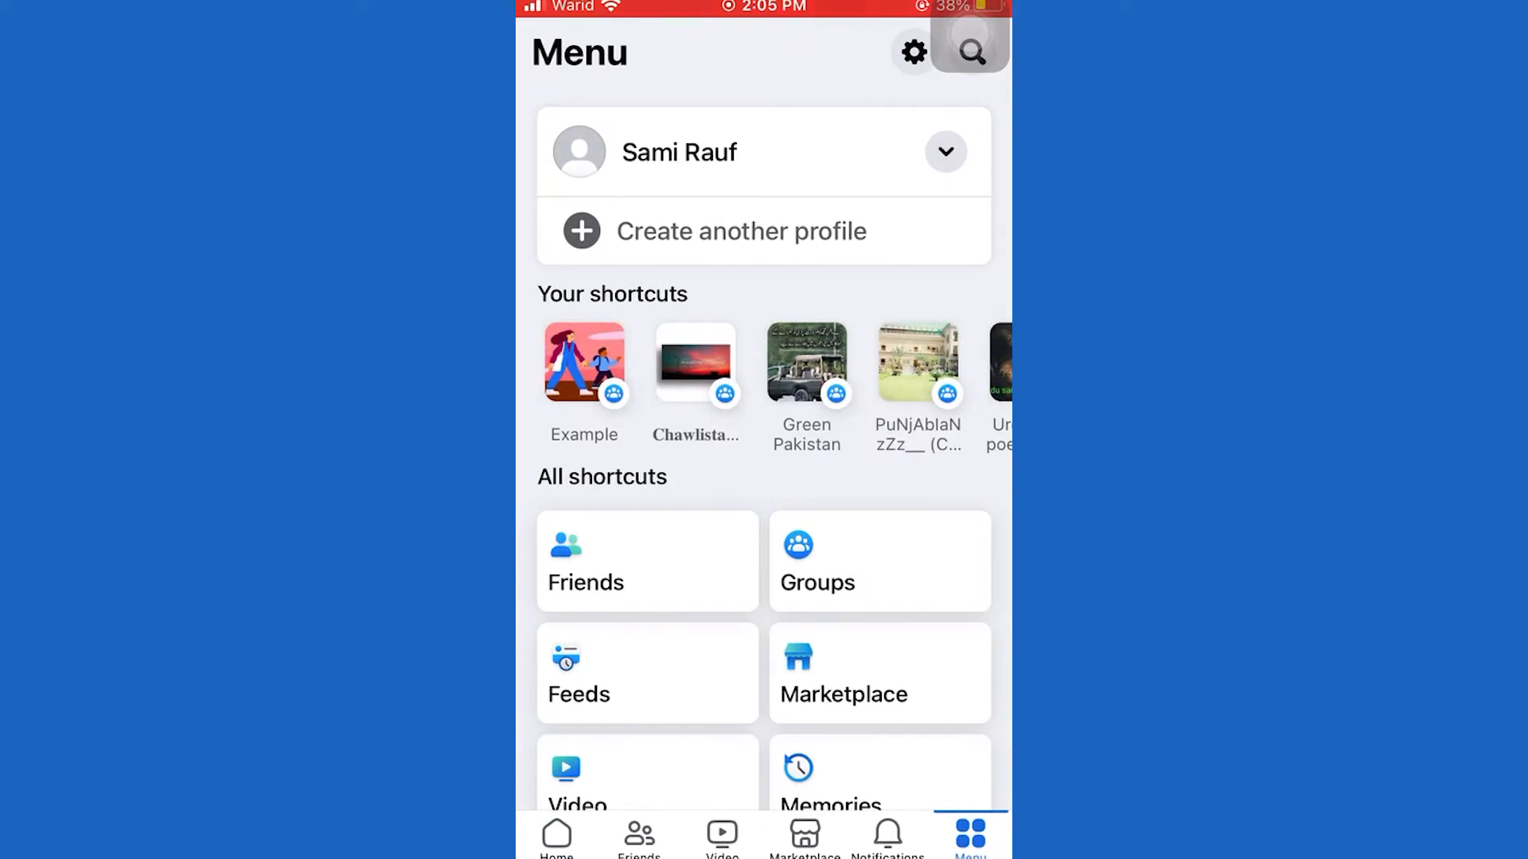
# - Go to Settings & privacy and bring the Your information section with Activity log into view
pyautogui.click(912, 52)
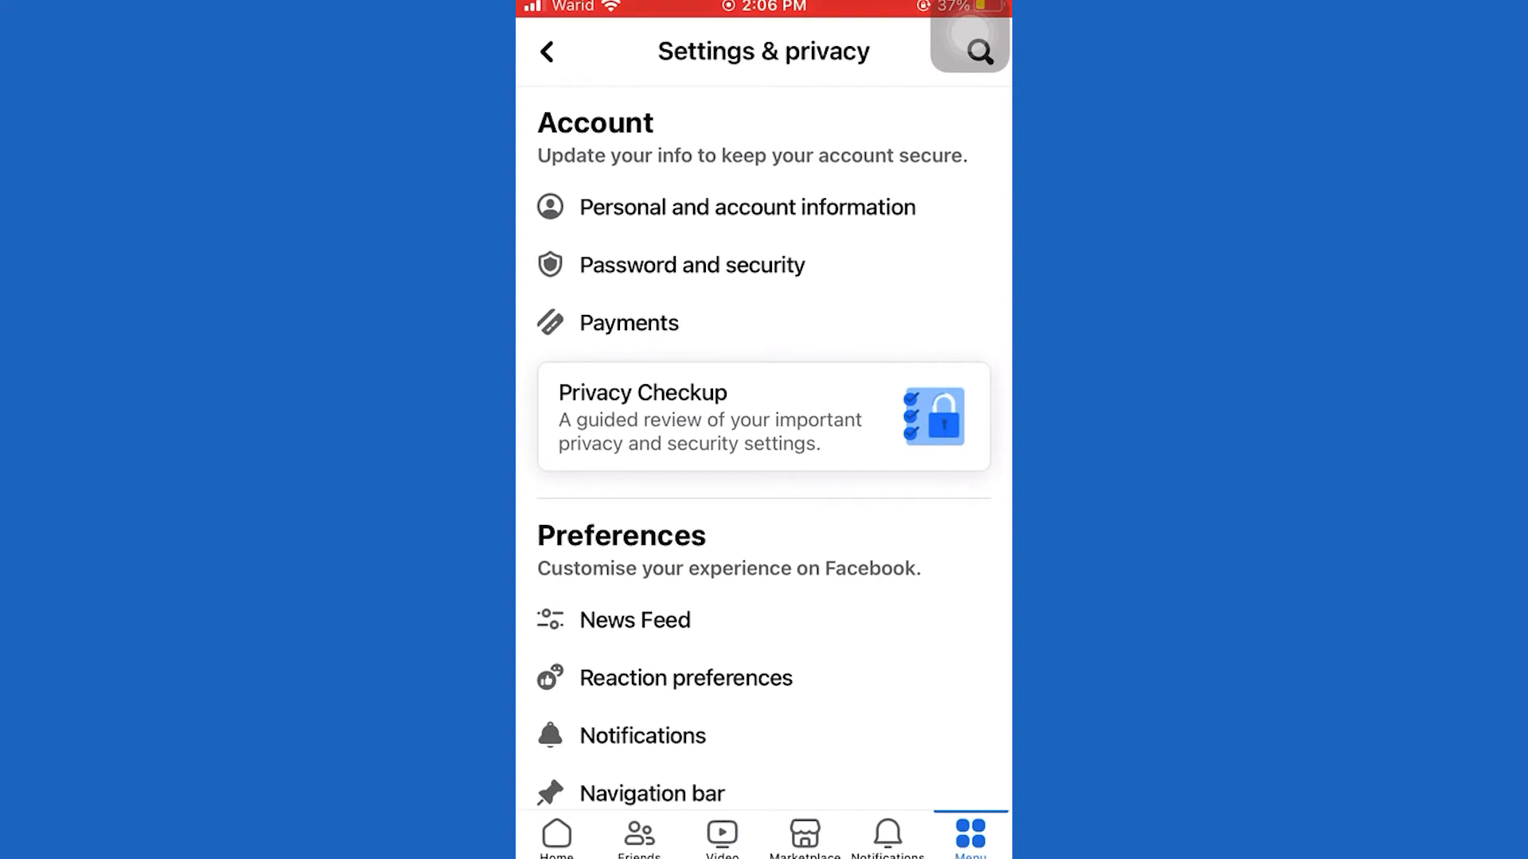
pyautogui.scroll(-3)
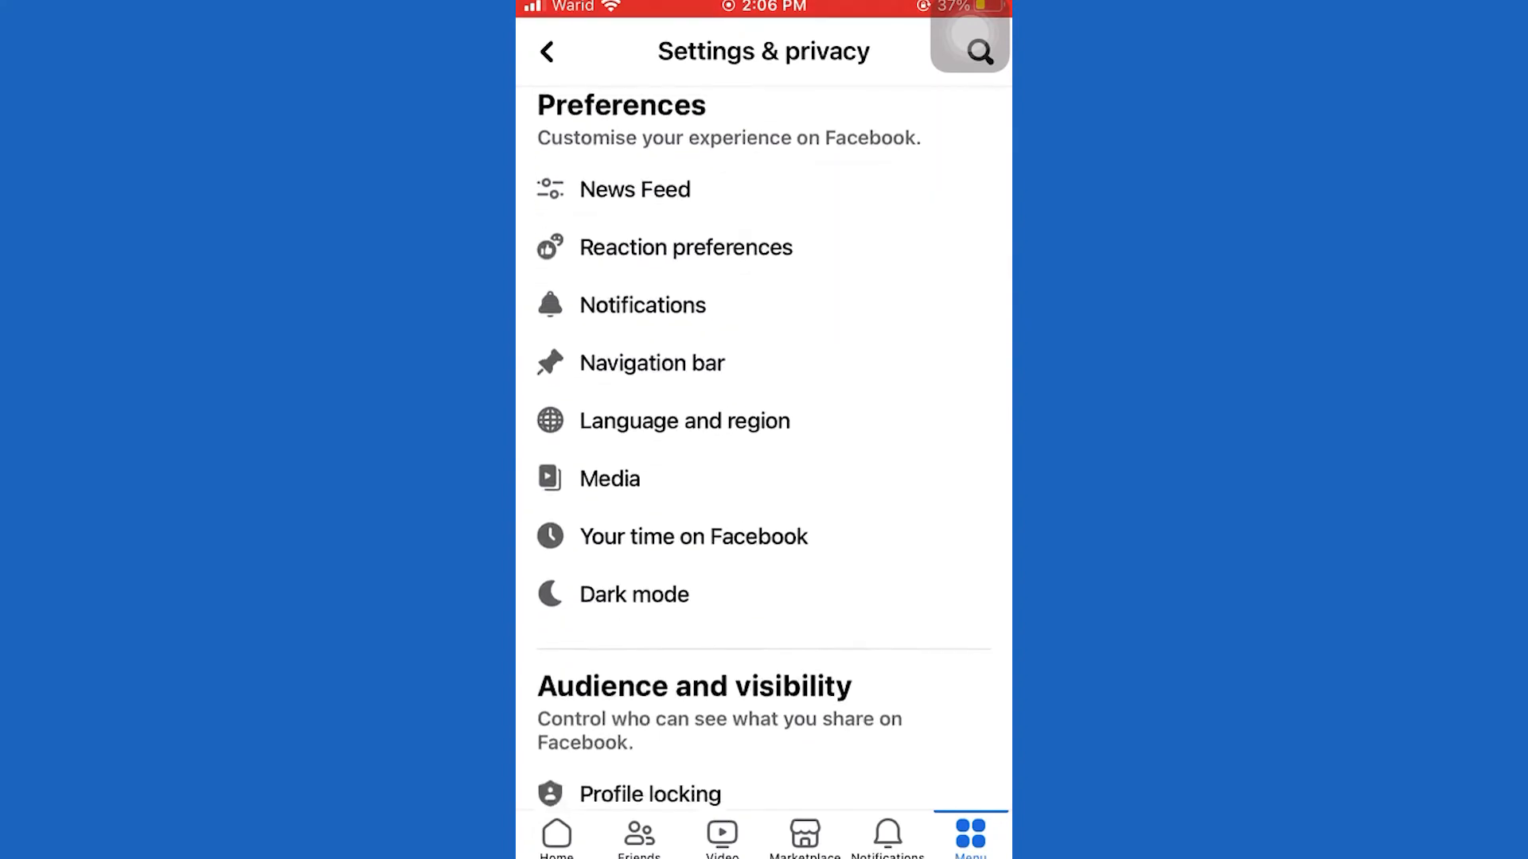
pyautogui.scroll(-3)
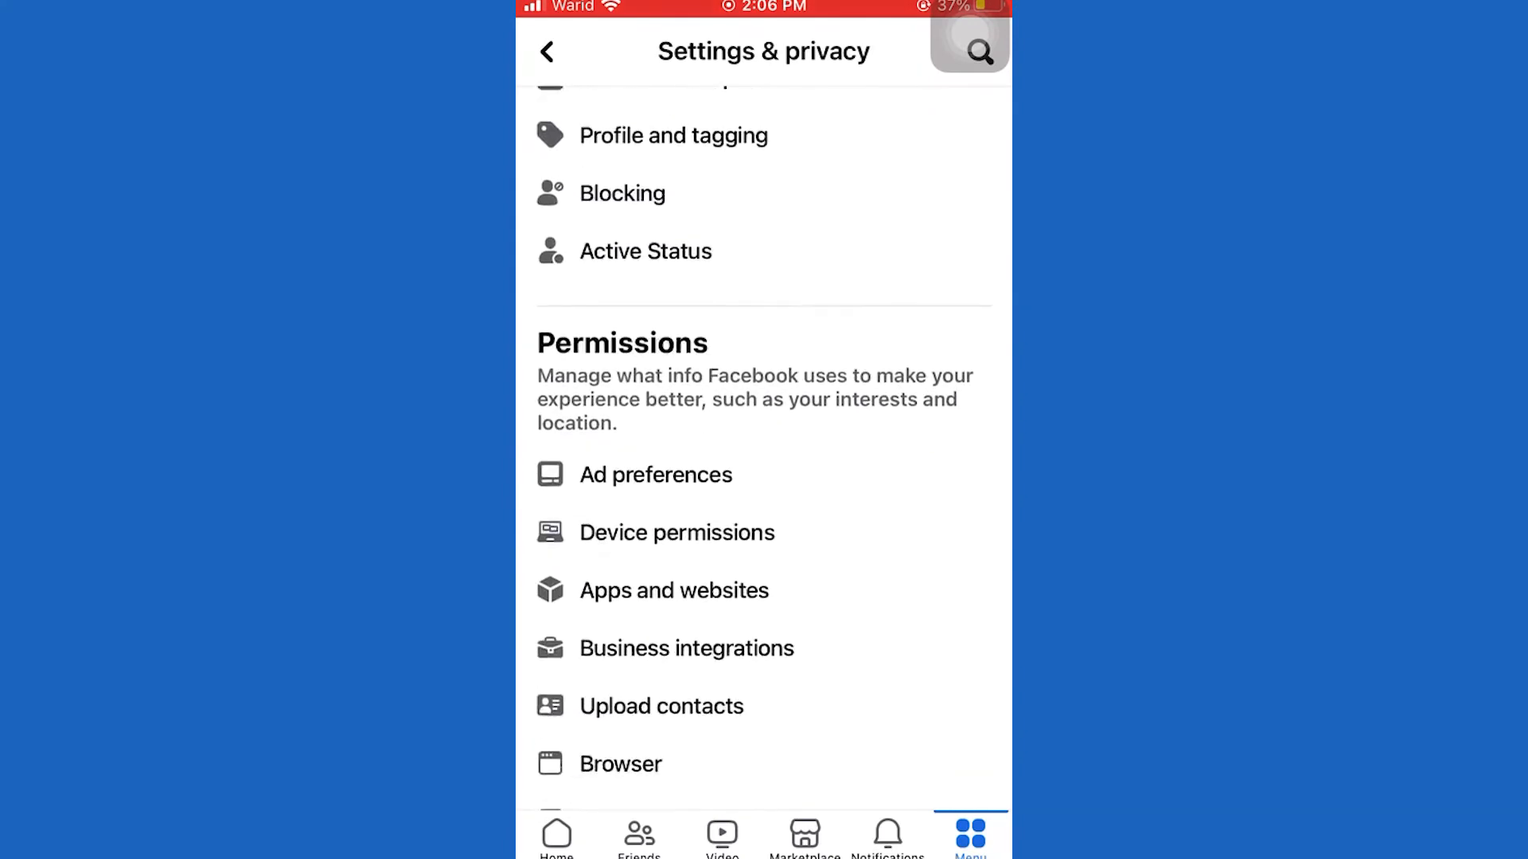
pyautogui.scroll(-3)
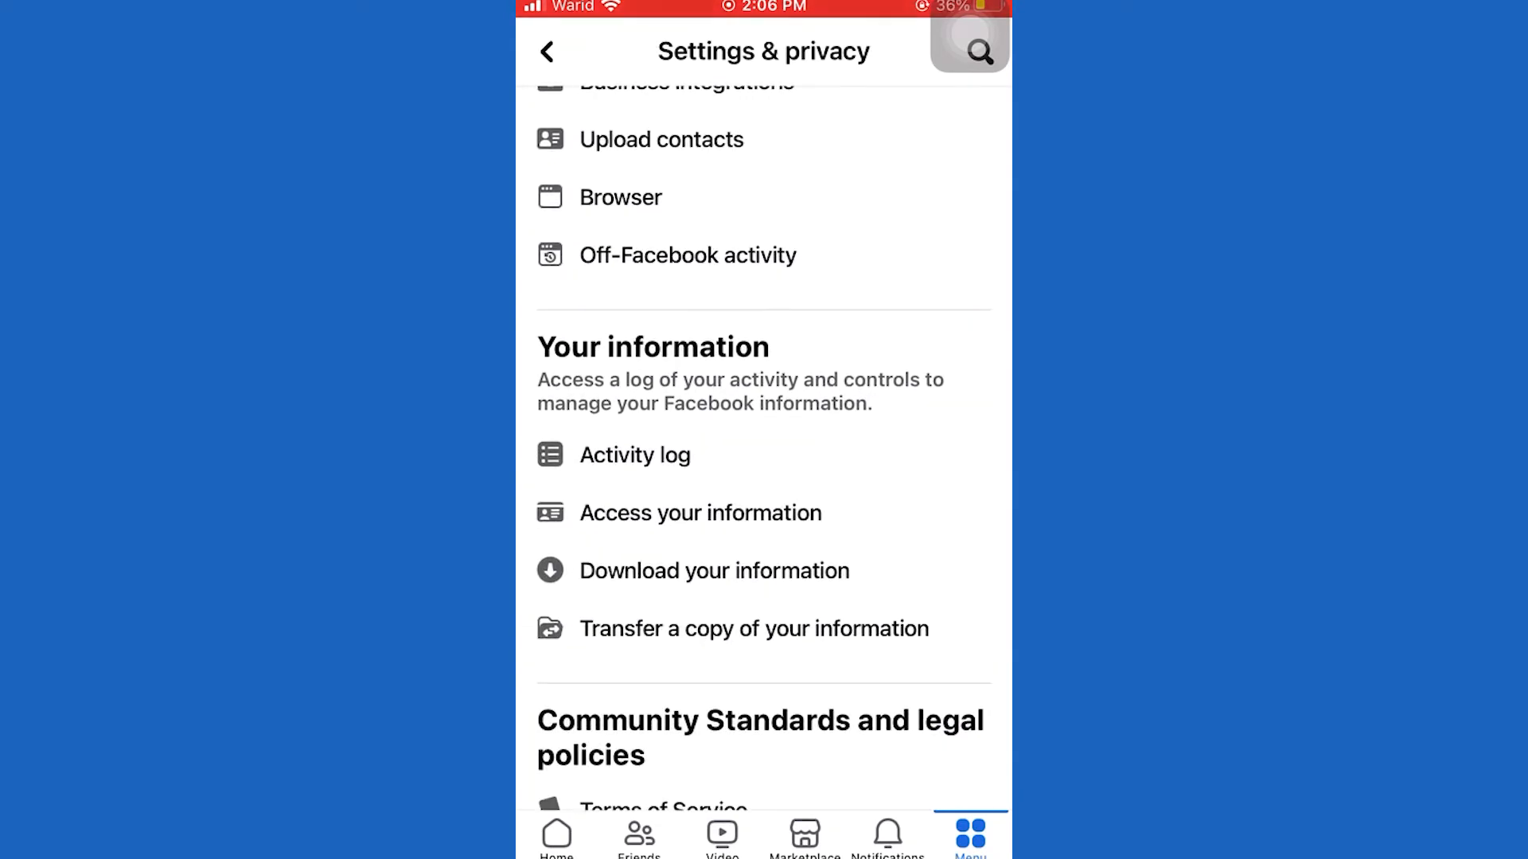
# - Enter the Activity log and reach the expanded Logged actions and other activity list with Search history
pyautogui.click(634, 455)
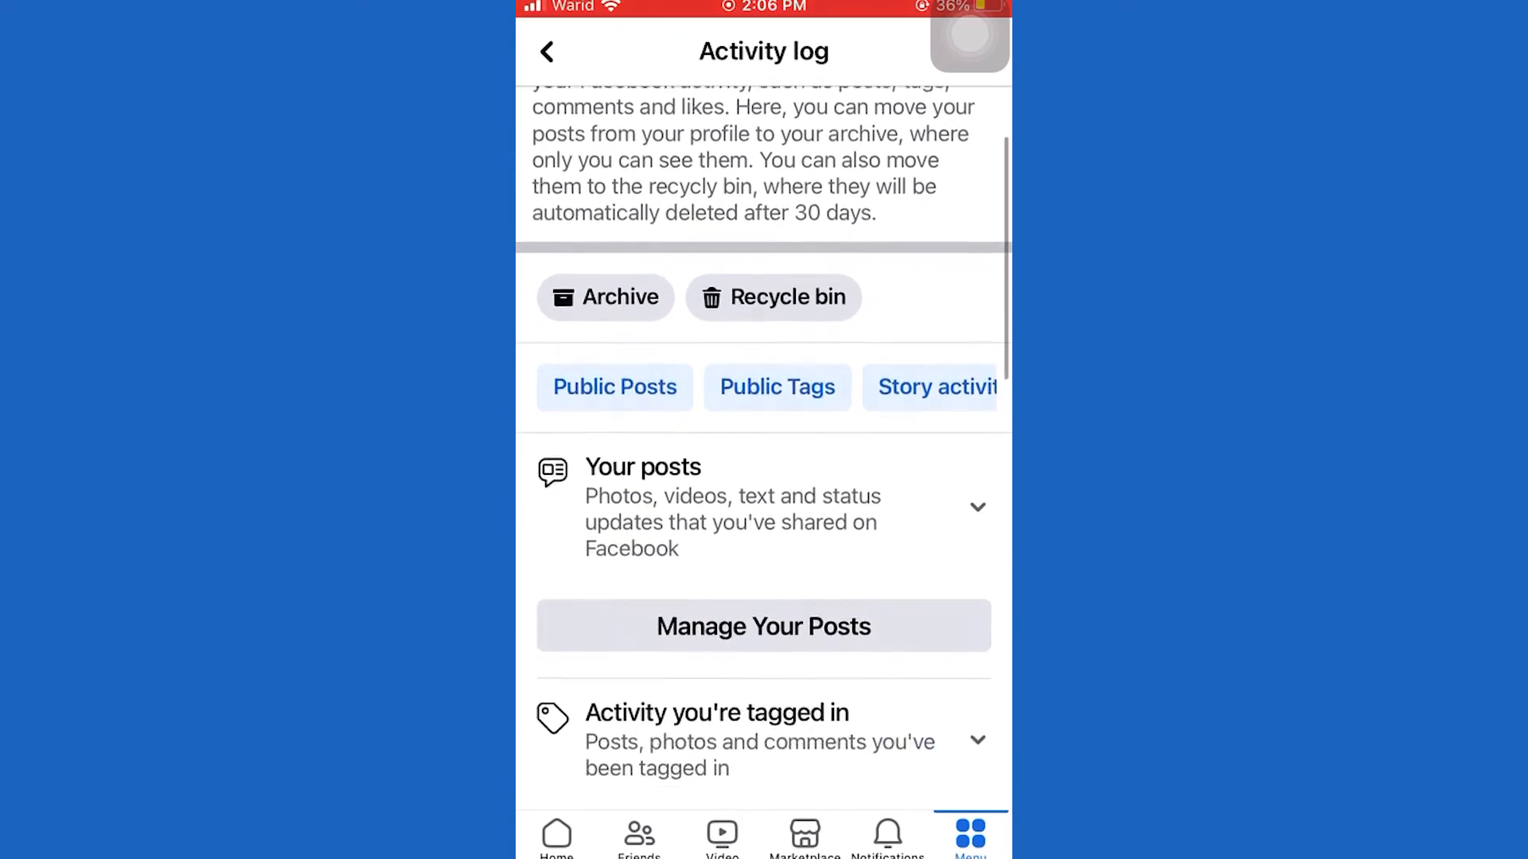
pyautogui.scroll(-3)
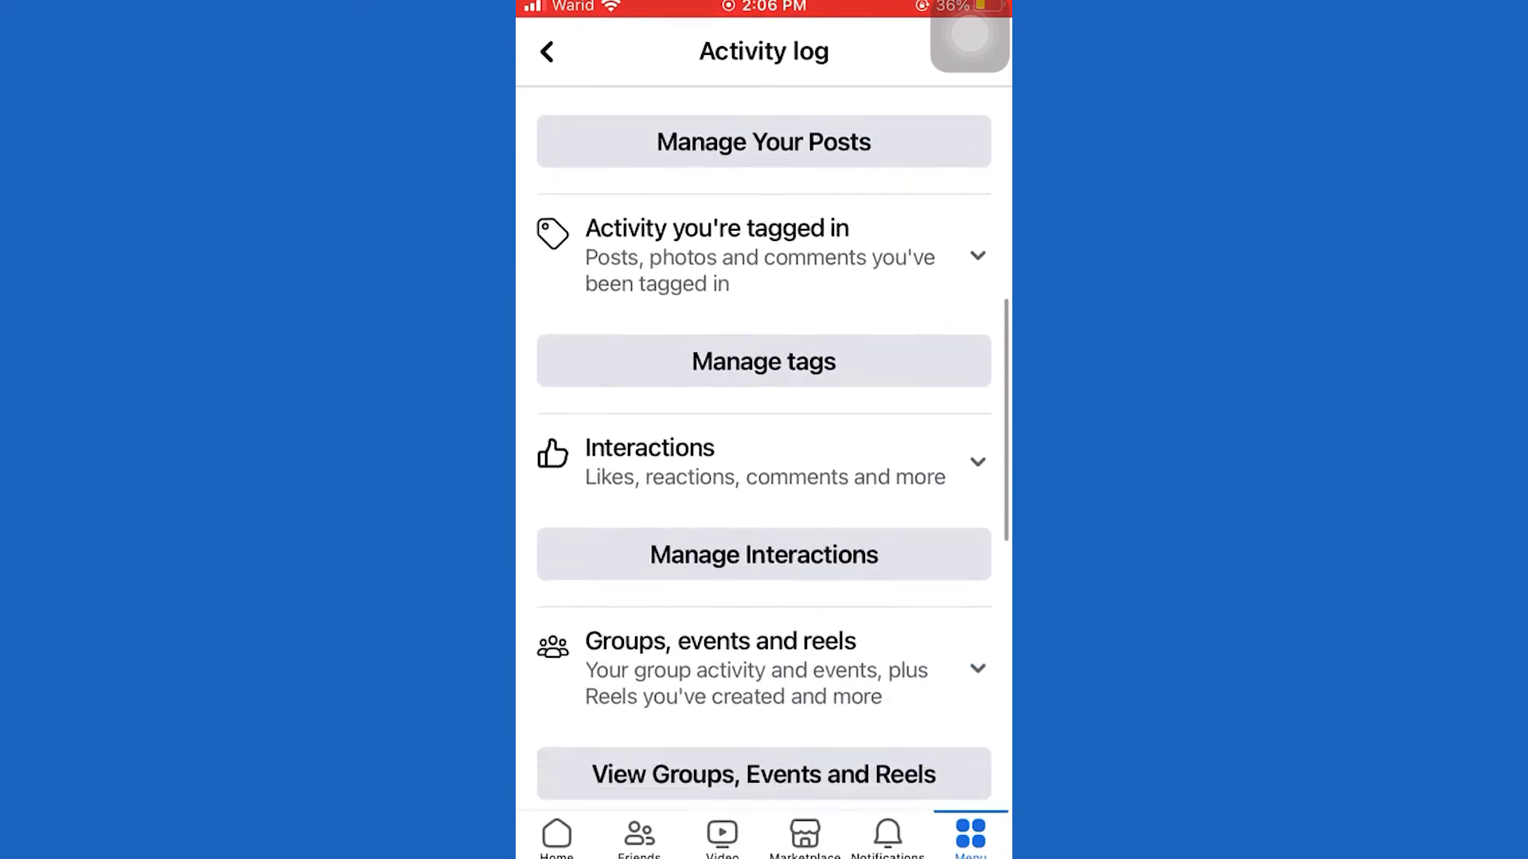
pyautogui.scroll(-3)
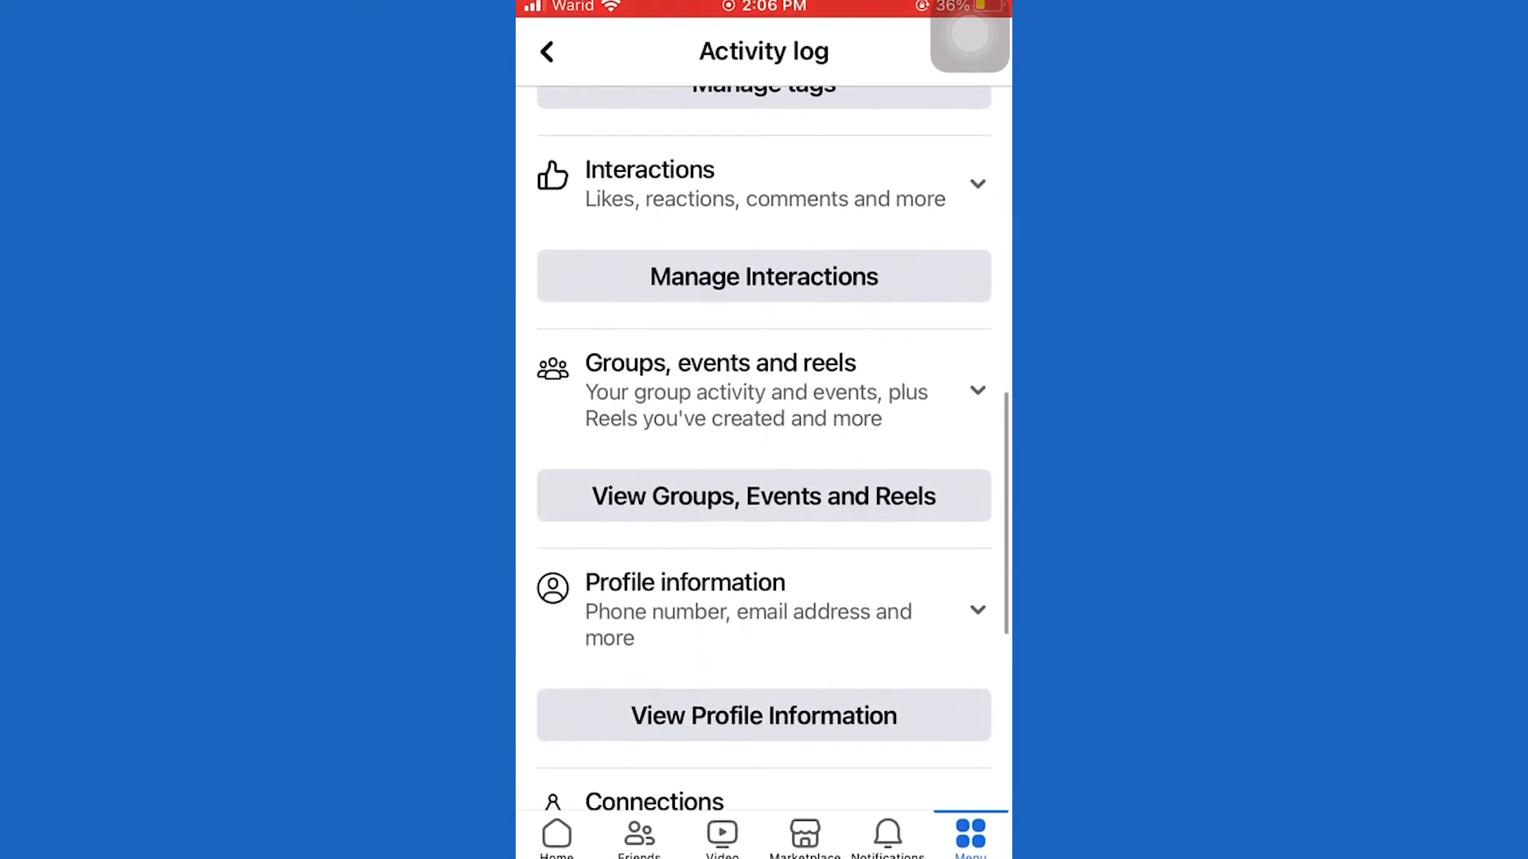
pyautogui.scroll(-3)
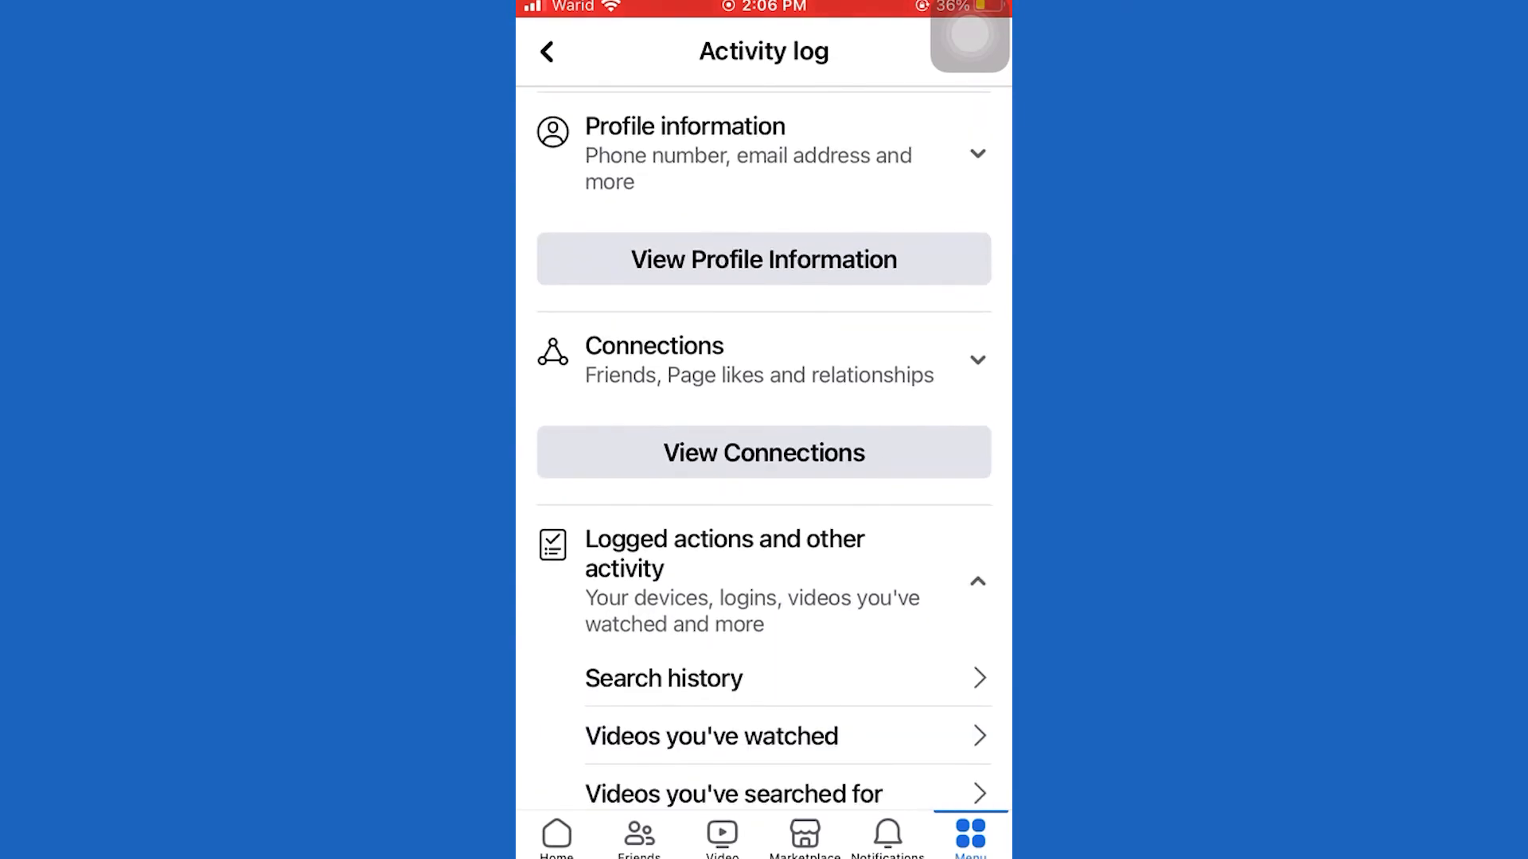
pyautogui.scroll(-3)
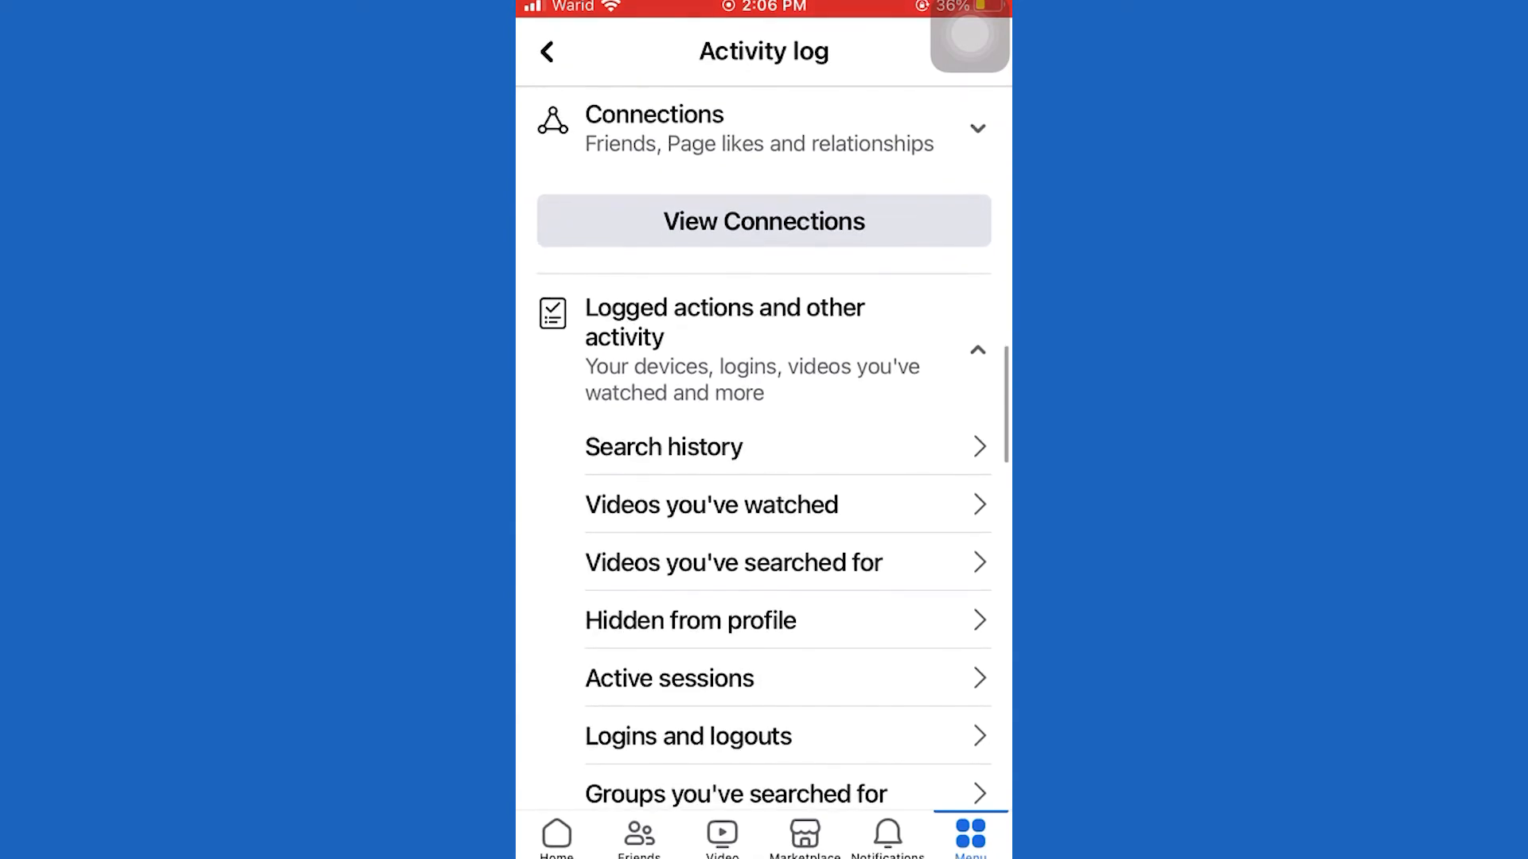